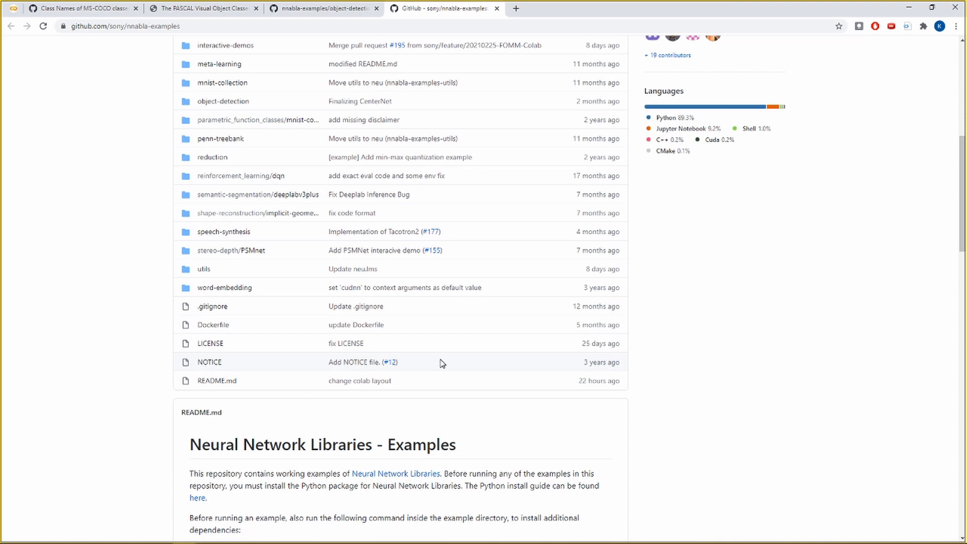
Step: Scroll the nnabla-examples README down to the Vision: Recognition demos table with CenterNet
scroll(down, 3)
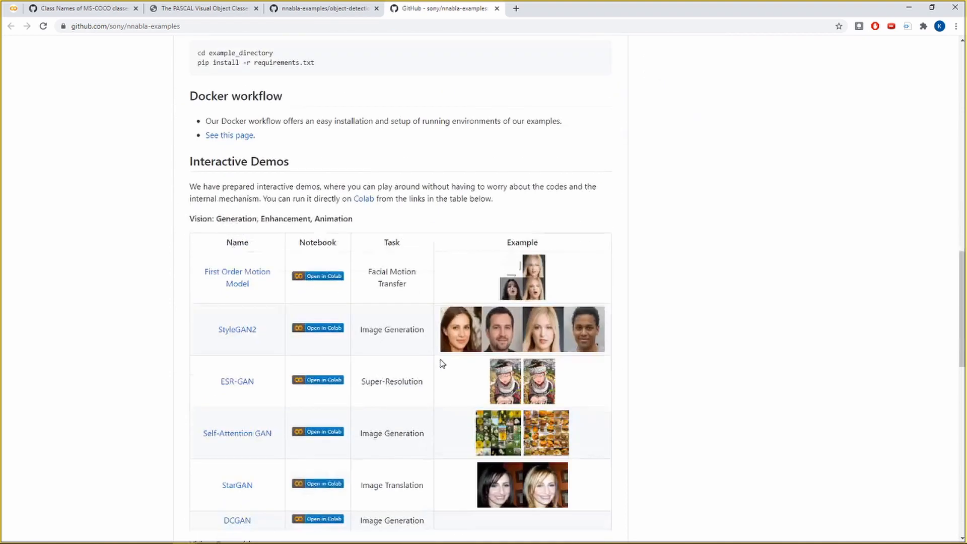
scroll(down, 3)
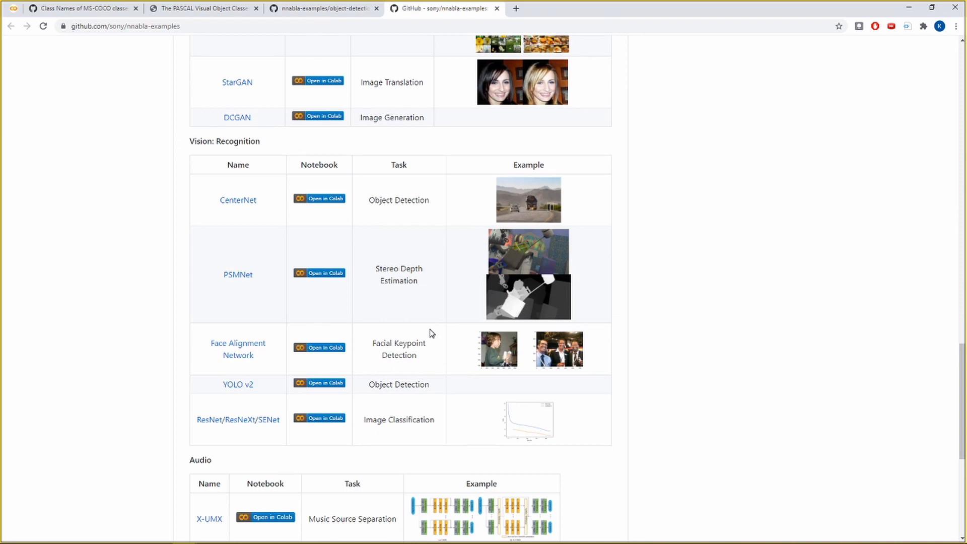
mouse_move(346, 220)
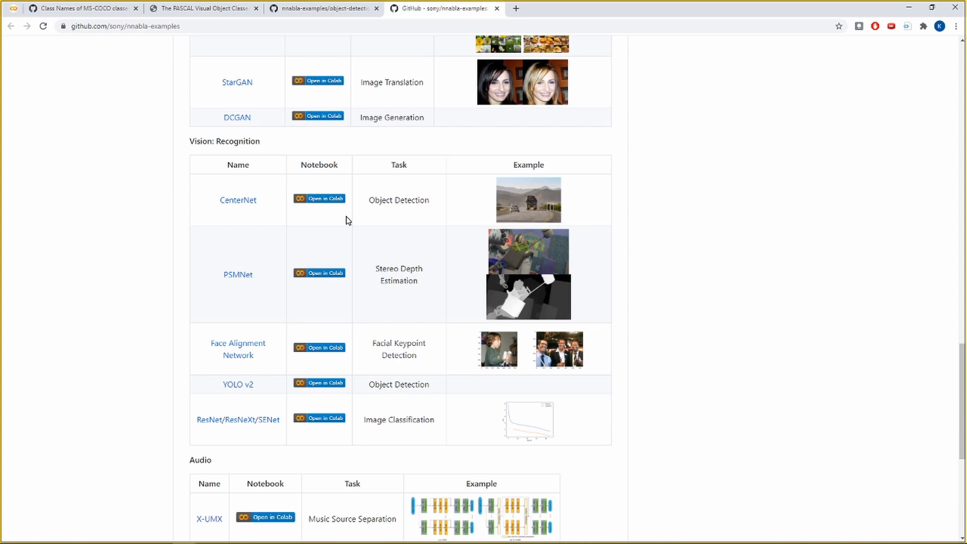
mouse_move(329, 206)
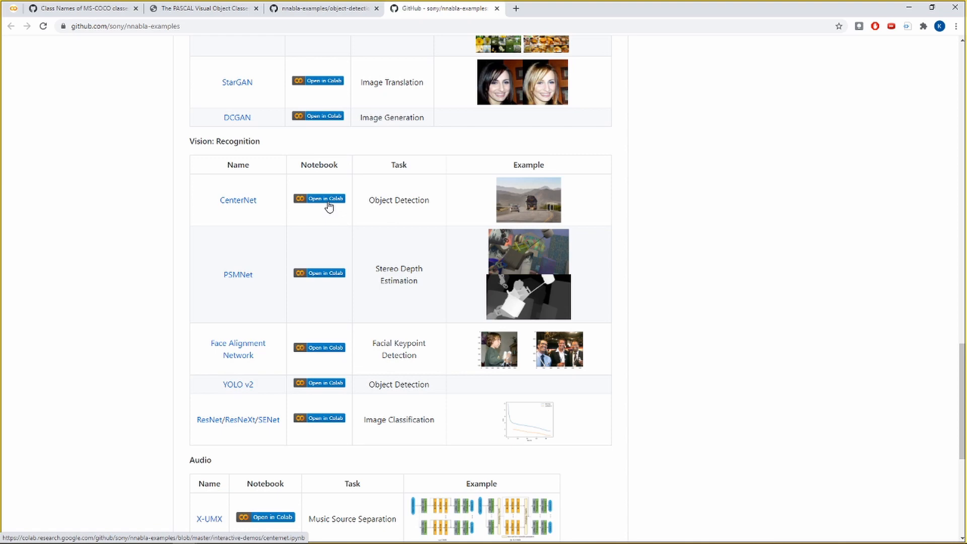
Step: Launch centernet.ipynb in Colab from the CenterNet row's Open in Colab badge
click(237, 200)
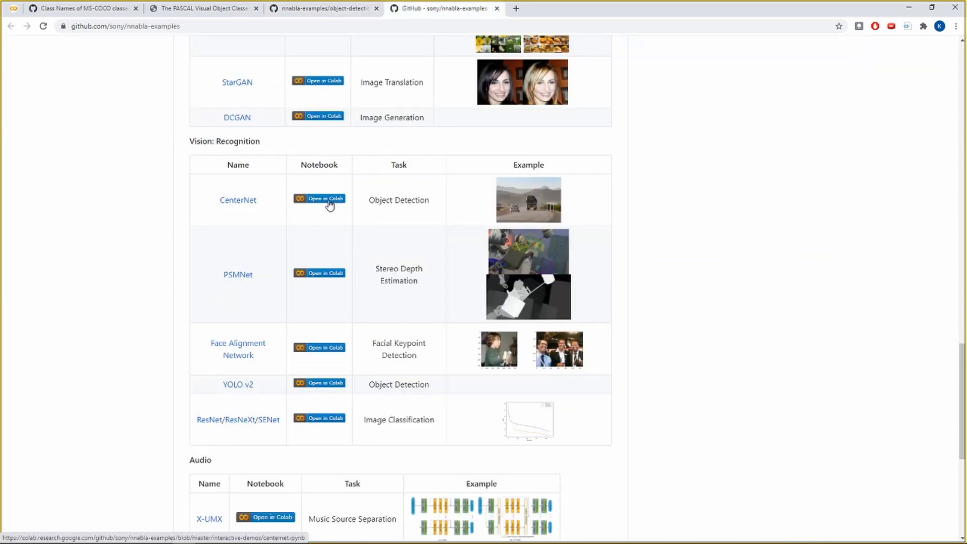
click(318, 198)
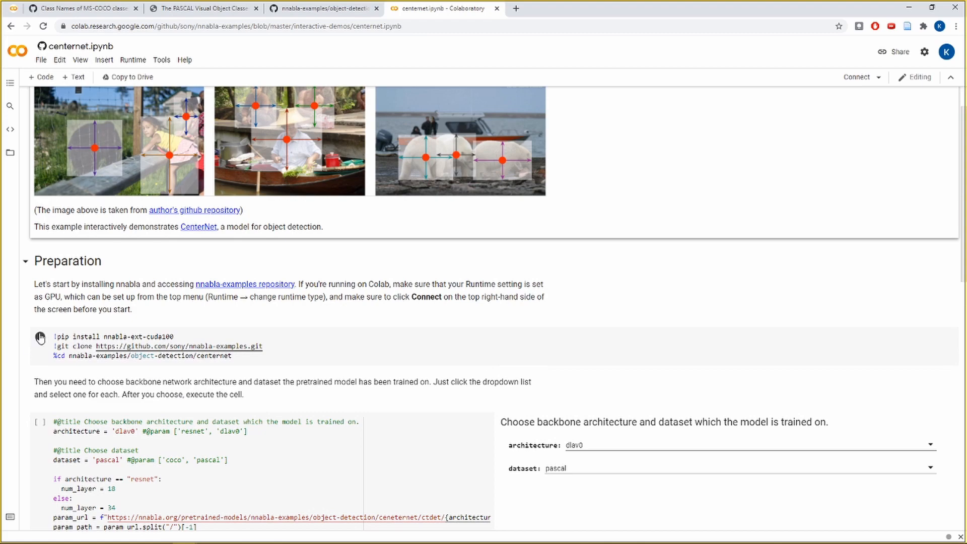
Step: Run the nnabla install and nnabla-examples clone cell, allowing the externally authored notebook
click(40, 337)
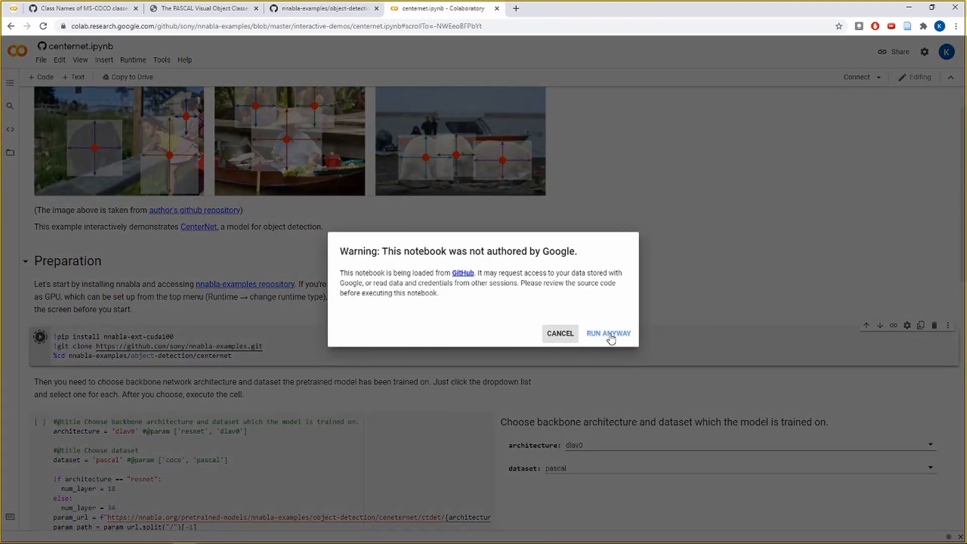
click(607, 333)
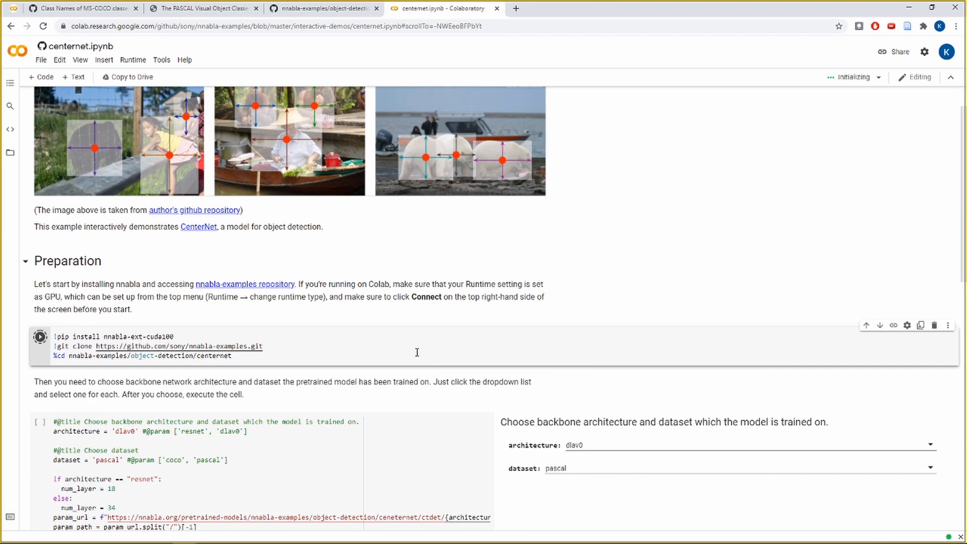
click(39, 337)
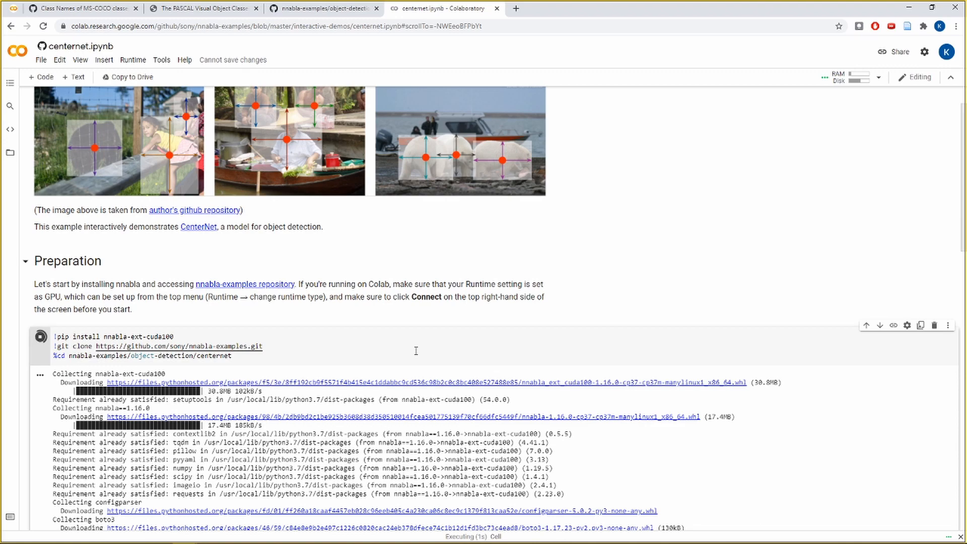
click(133, 60)
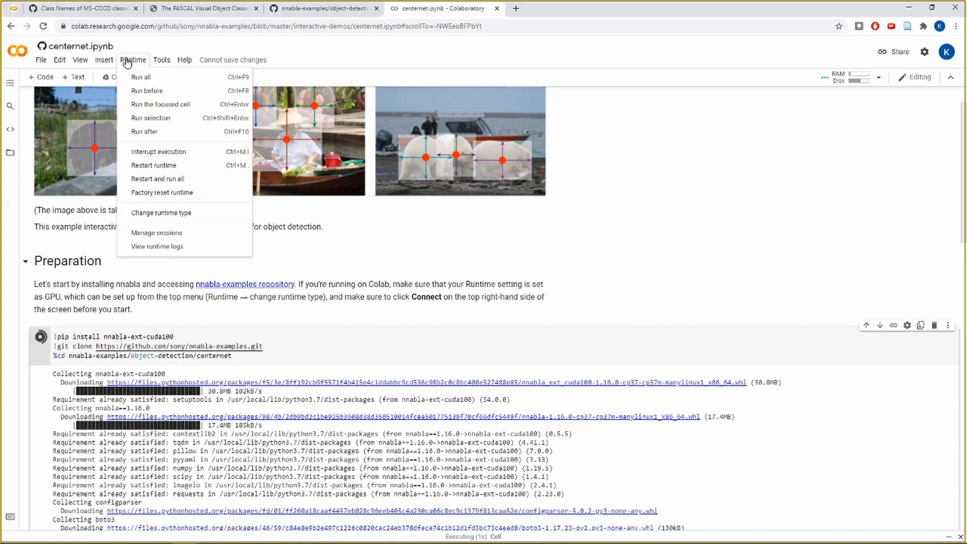
mouse_move(161, 212)
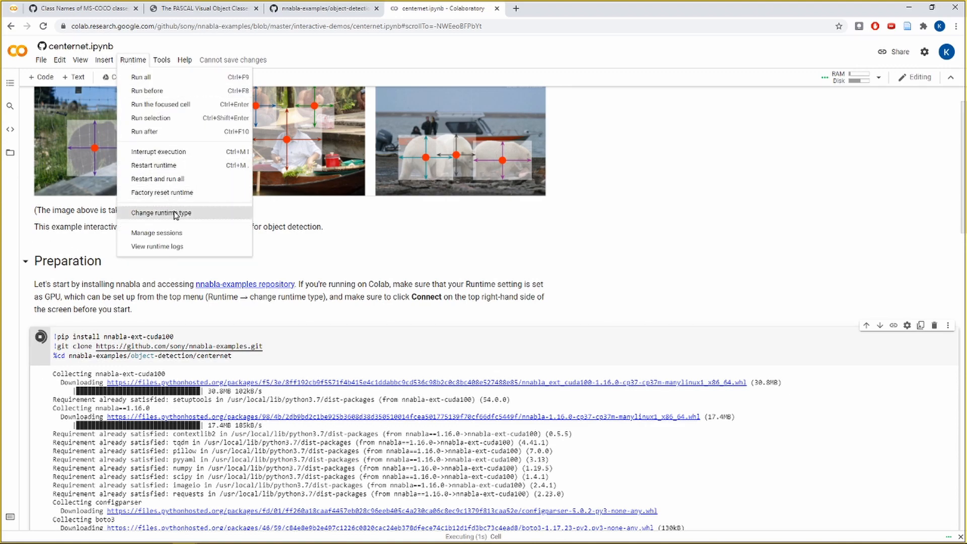
click(161, 212)
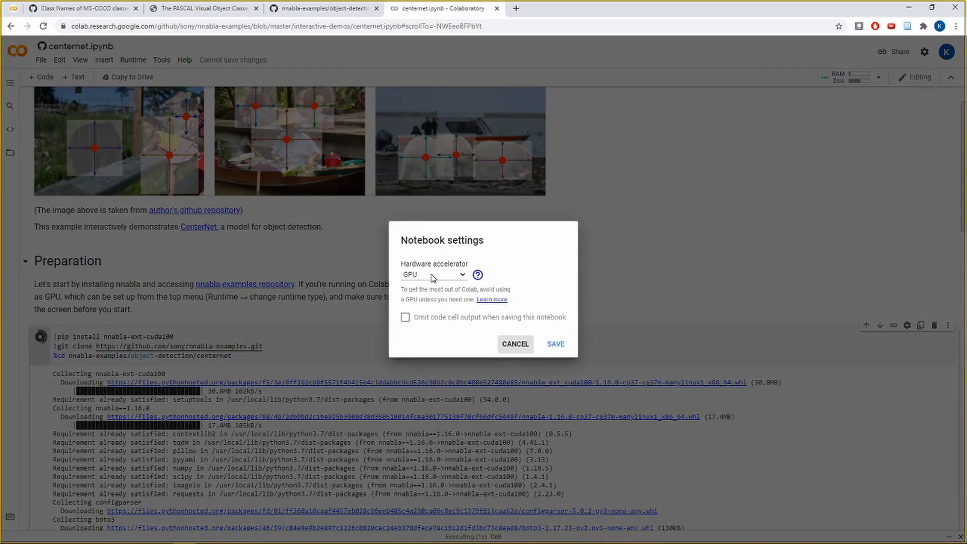
click(514, 344)
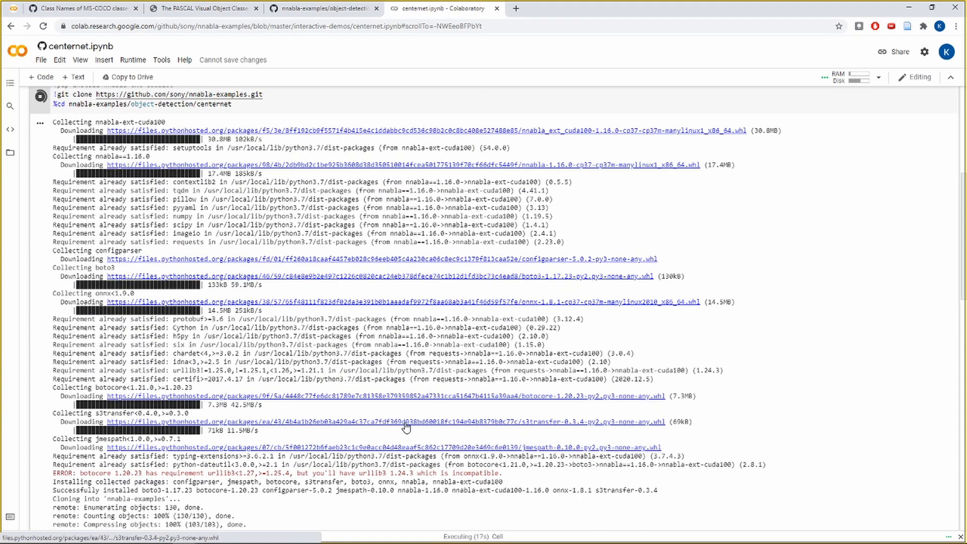
Step: After the setup cell completes, scroll to the backbone architecture and dataset form cell
scroll(up, 3)
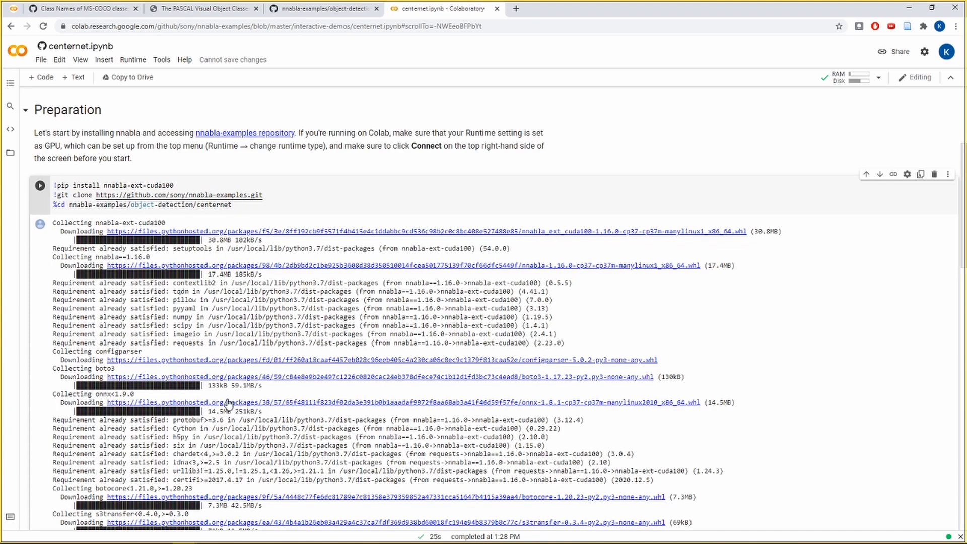
scroll(down, 3)
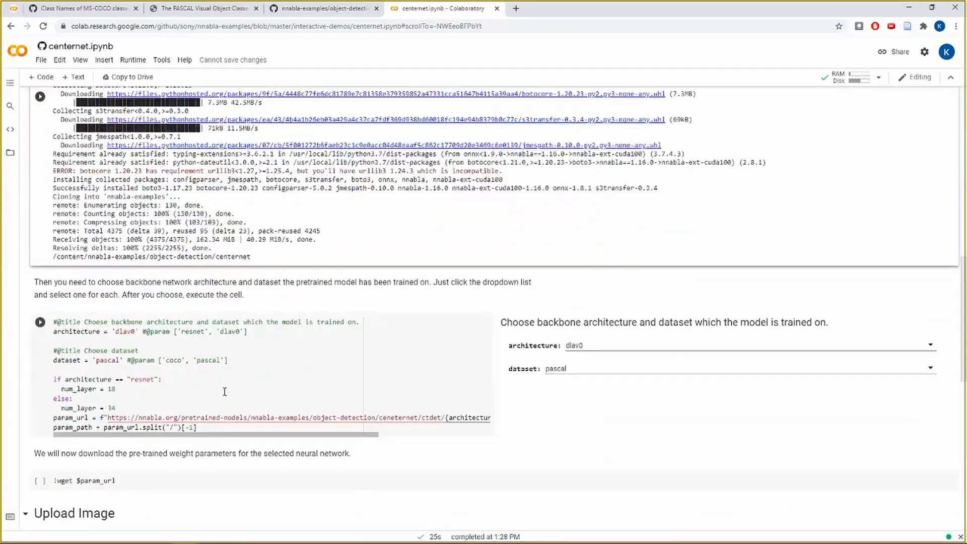
scroll(down, 3)
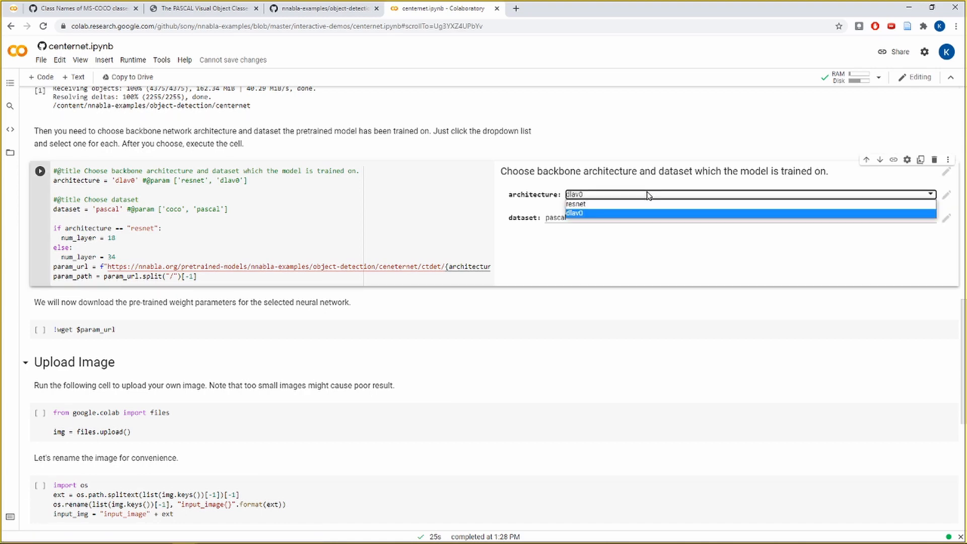
Step: Set the form cell's architecture dropdown to dlav0
click(574, 213)
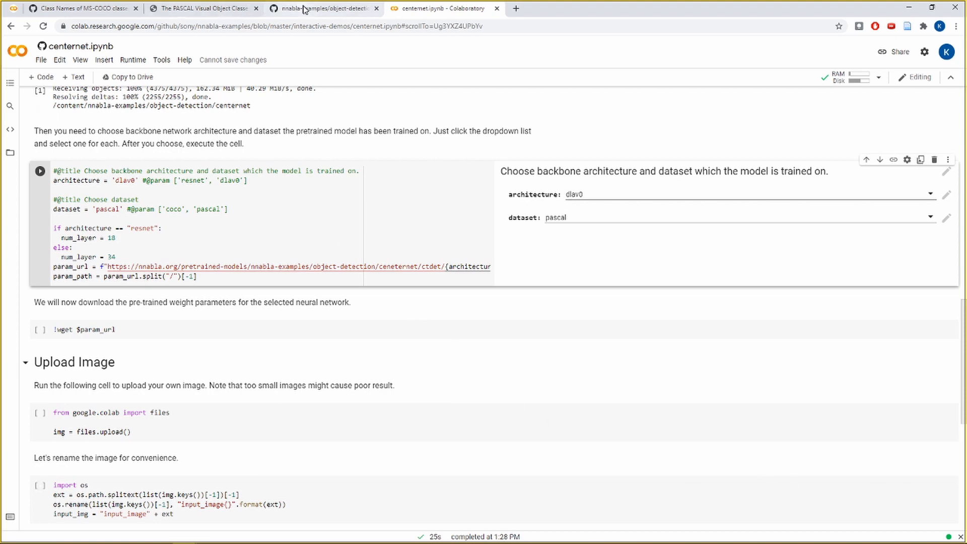
Step: Switch to the CenterNet README and scroll to its pretrained weights and benchmarks tables
click(321, 8)
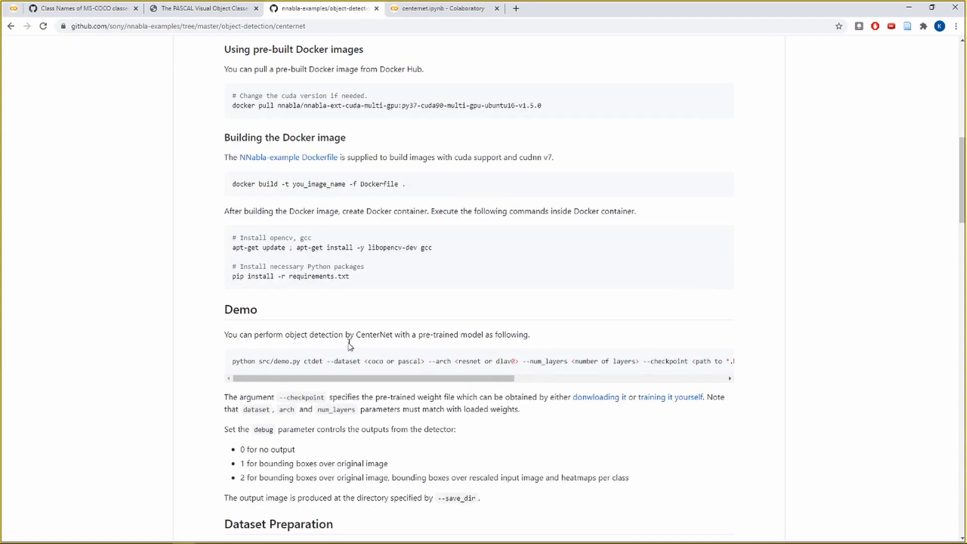
scroll(down, 3)
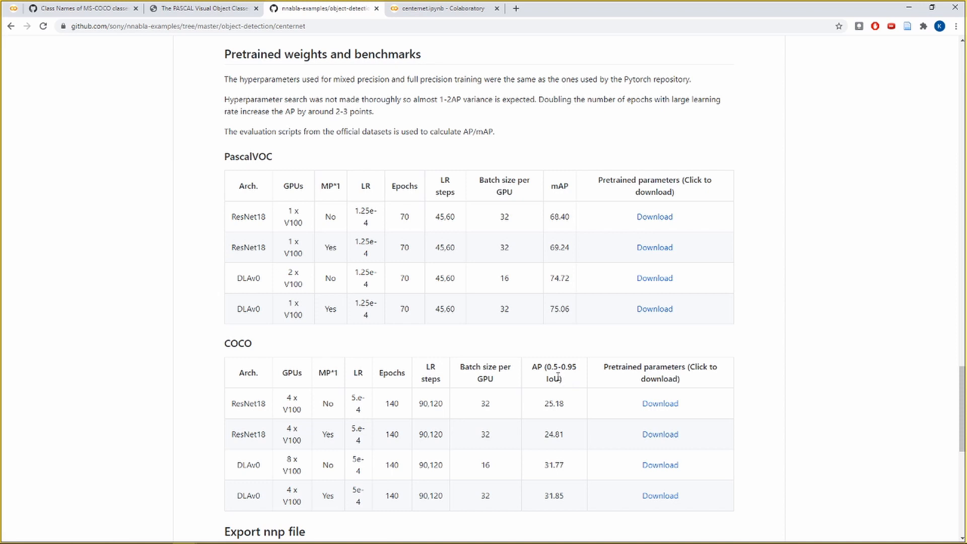
scroll(down, 3)
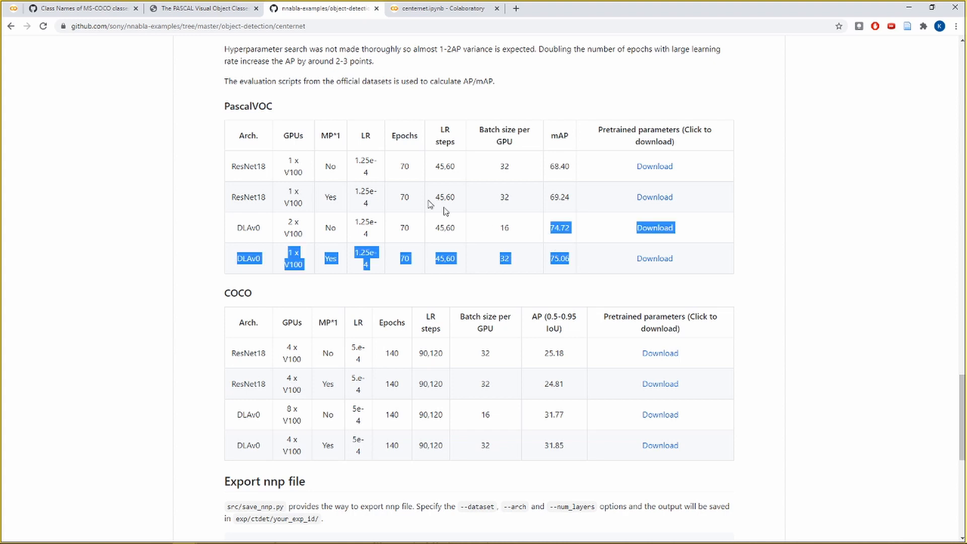
mouse_move(594, 470)
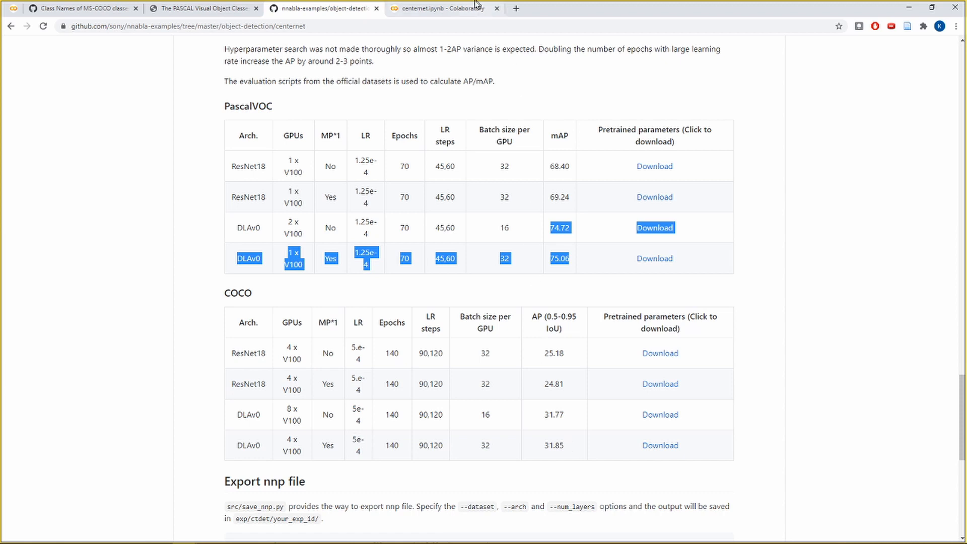
Step: Return to the centernet.ipynb Colaboratory tab
click(441, 8)
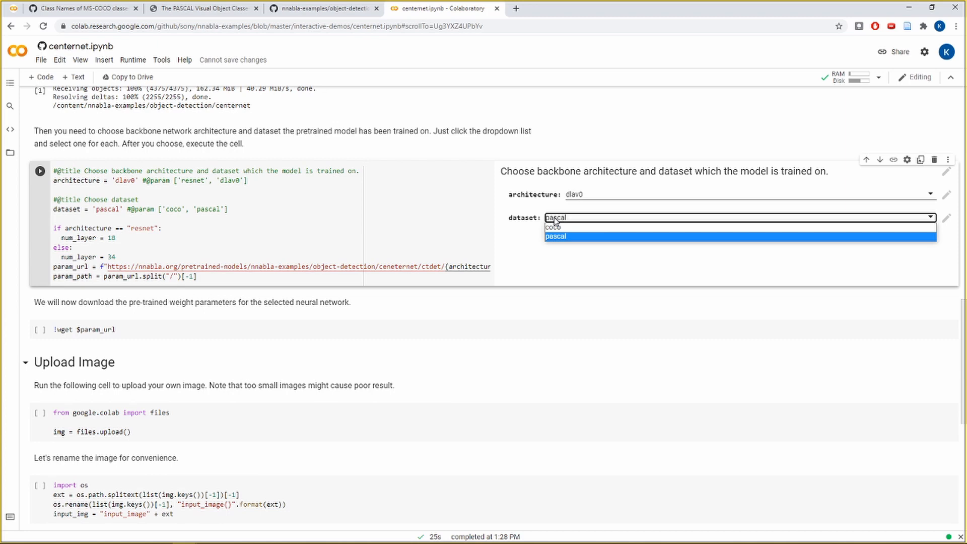
Step: Set the dataset dropdown to pascal and switch to the PASCAL VOC dataset page
click(554, 236)
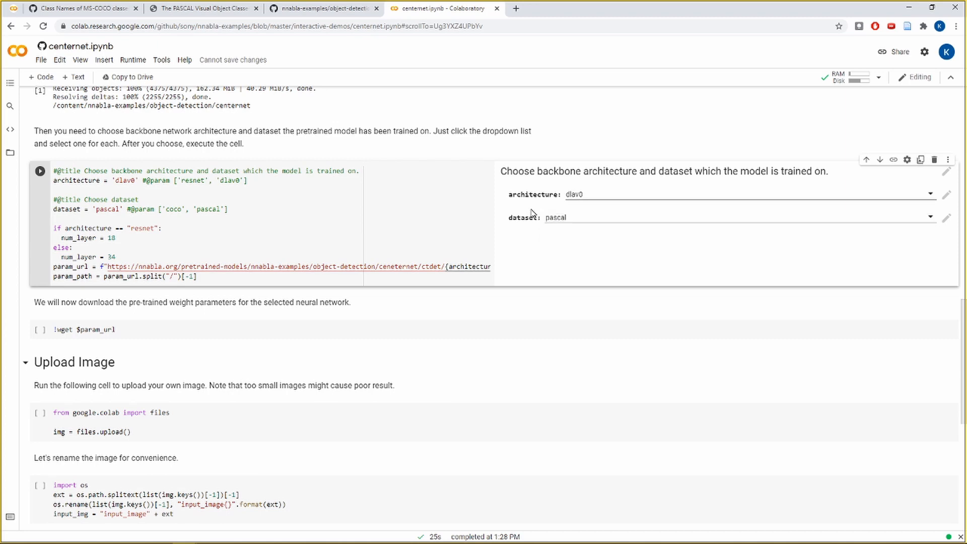
mouse_move(497, 211)
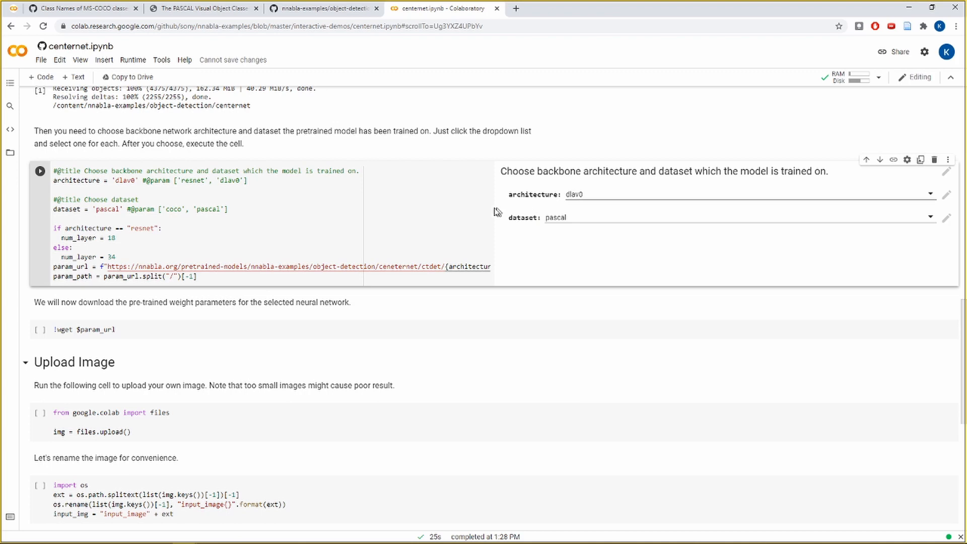
click(204, 8)
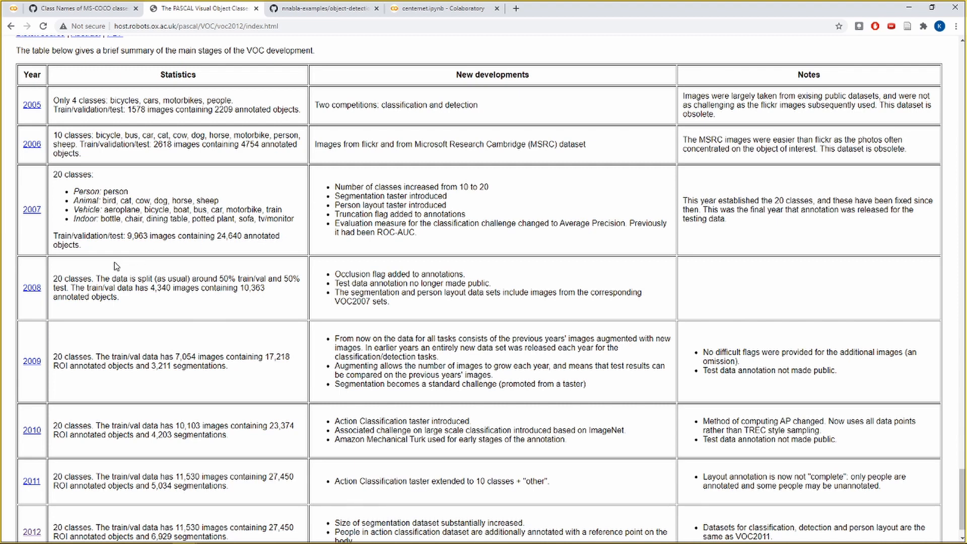
mouse_move(125, 270)
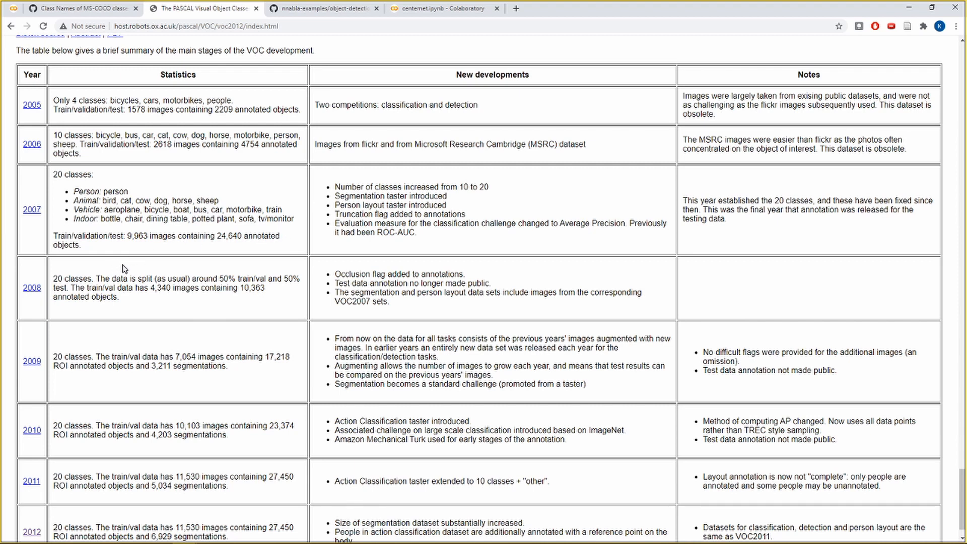
mouse_move(130, 266)
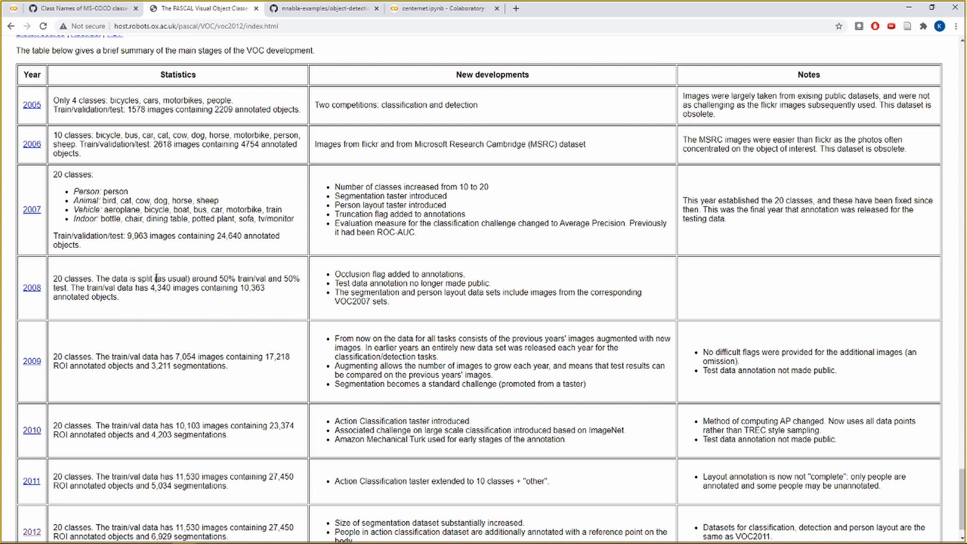
mouse_move(96, 20)
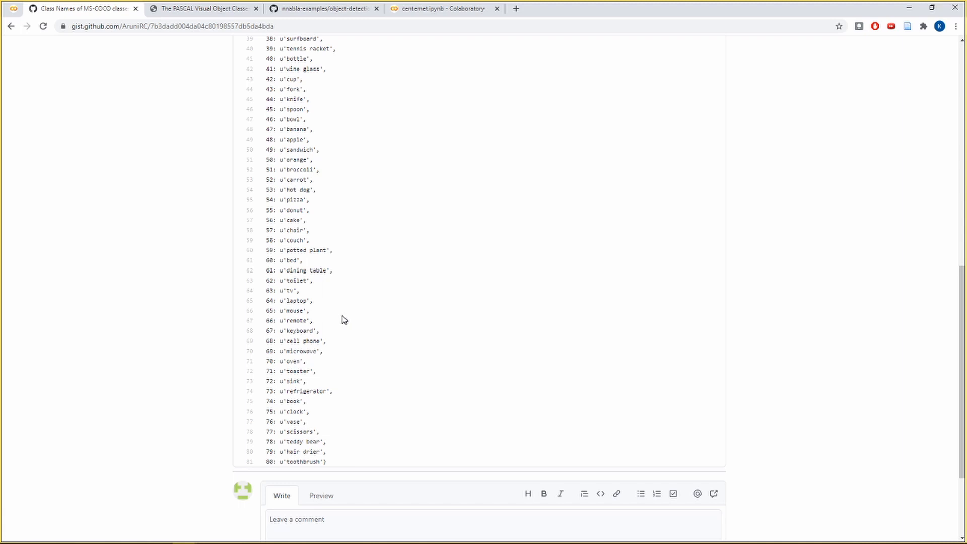
scroll(down, 3)
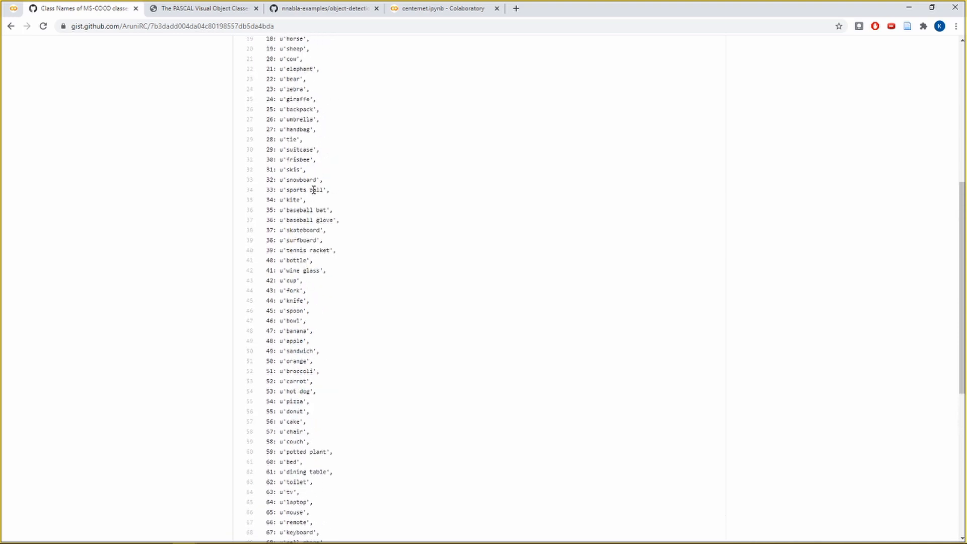
scroll(up, 3)
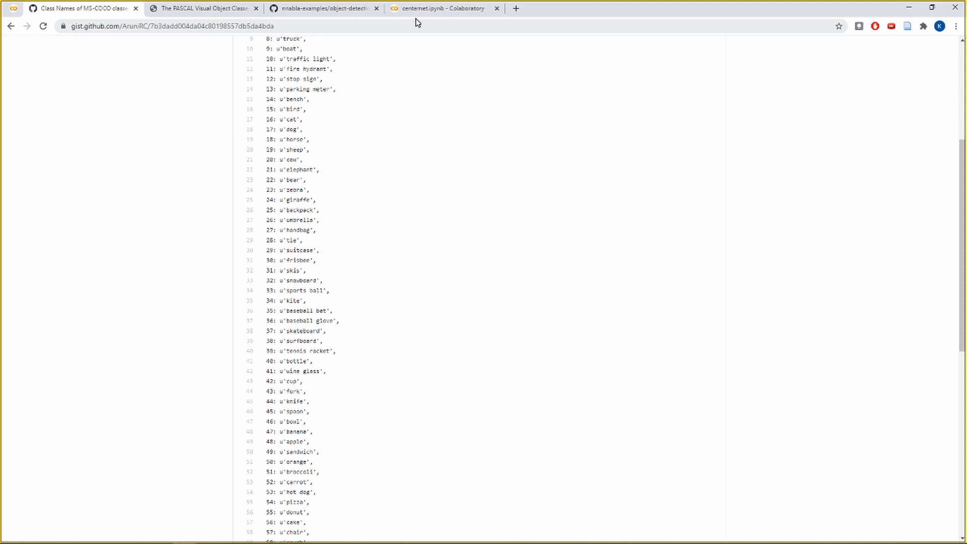
mouse_move(671, 380)
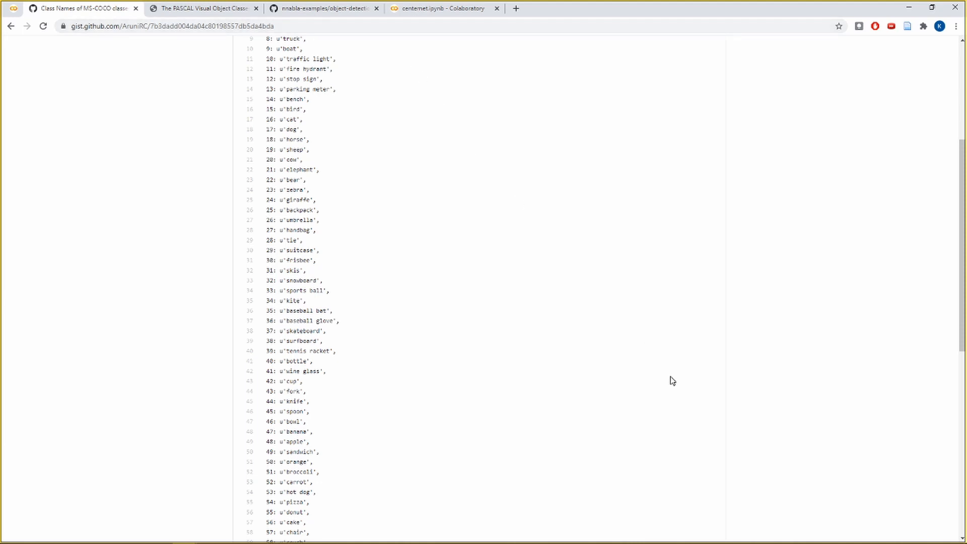
mouse_move(670, 382)
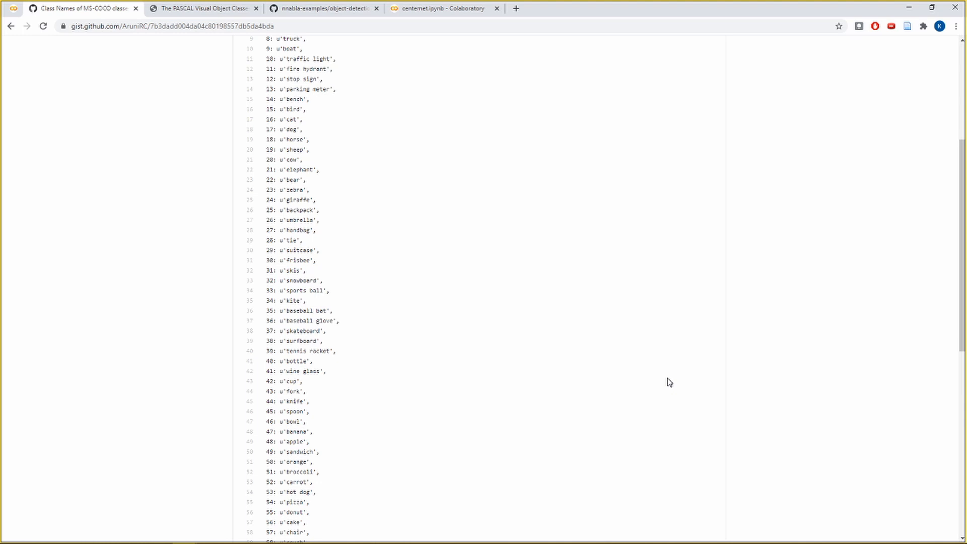
click(441, 8)
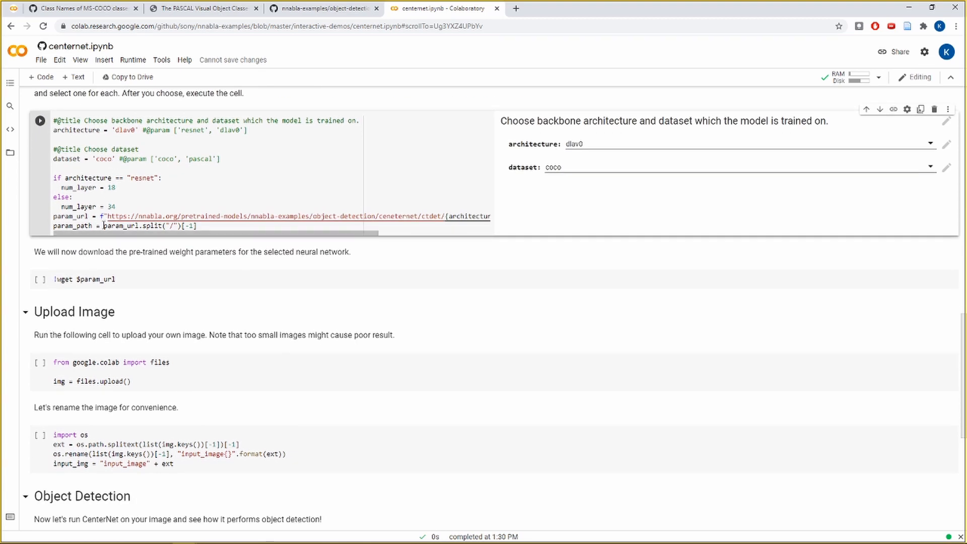
mouse_move(40, 283)
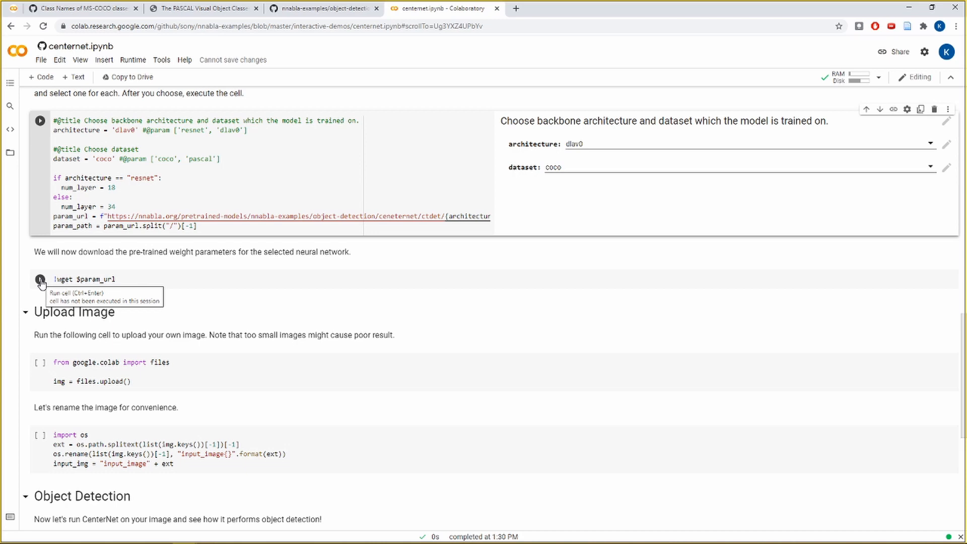
Step: Run the !wget $param_url cell to fetch dlav0_34_coco_fp.h5
click(40, 278)
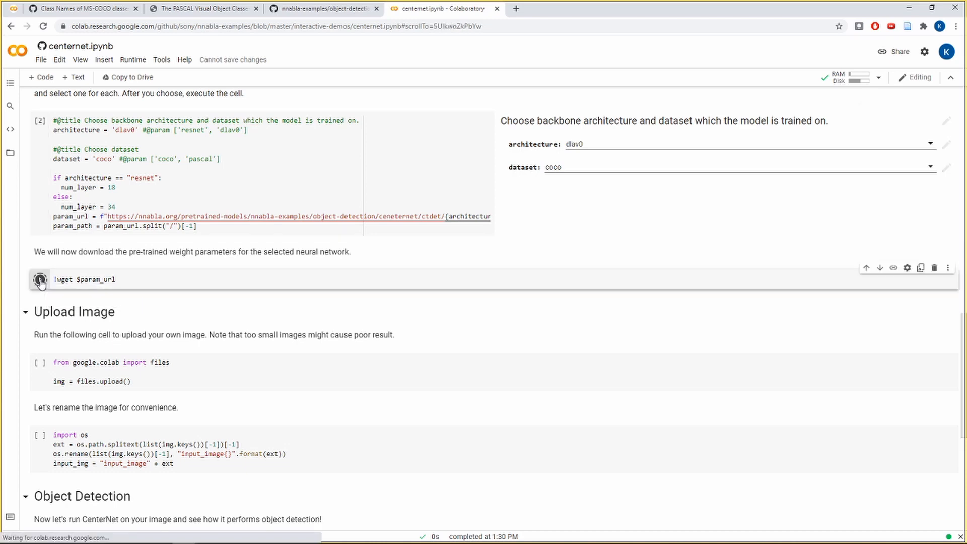
click(40, 278)
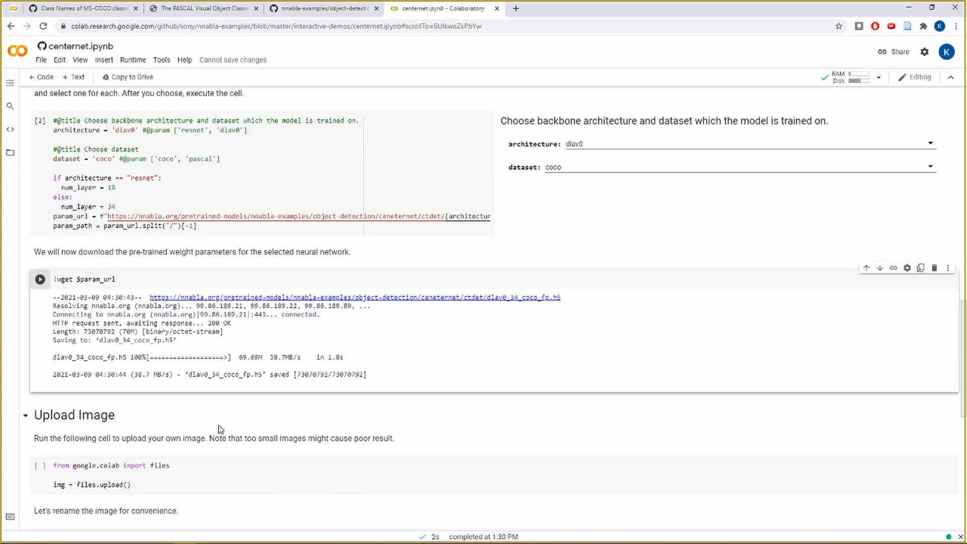
scroll(down, 3)
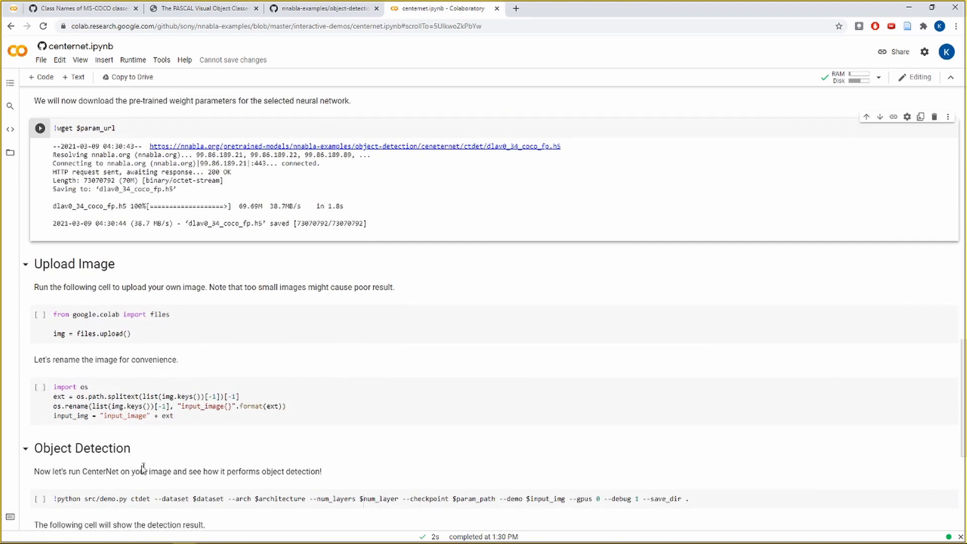
mouse_move(60, 397)
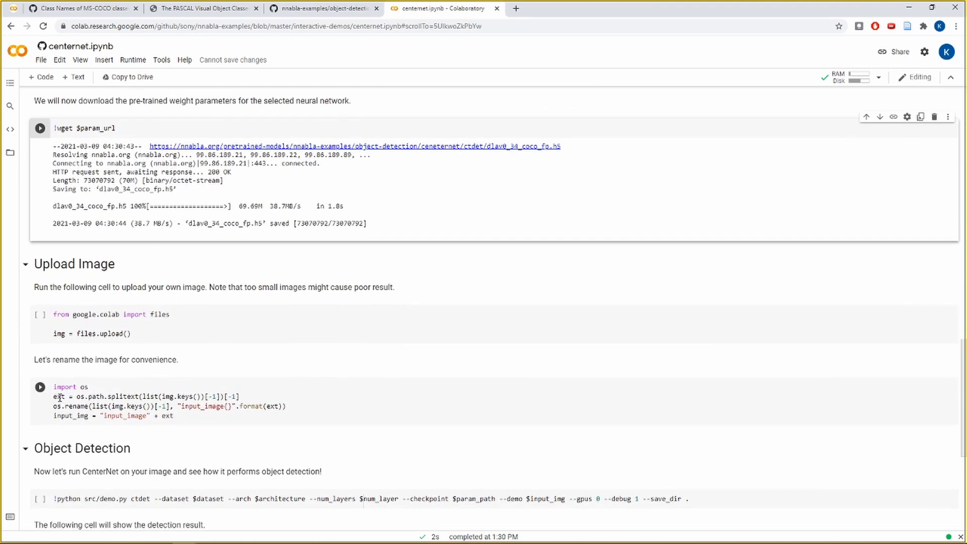
Step: Upload Untitled-128.jpg to the session through the upload cell's Choose Files dialog
click(40, 315)
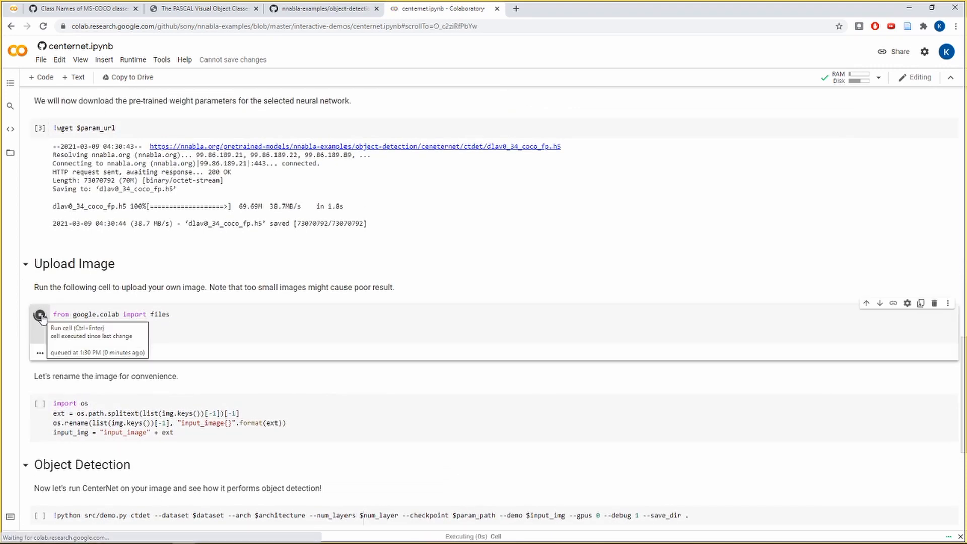
click(41, 315)
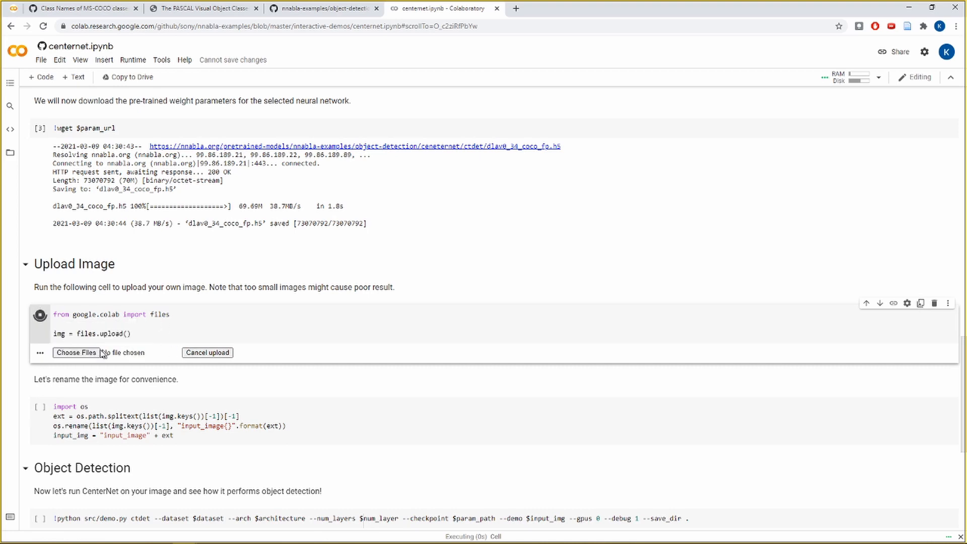
click(76, 352)
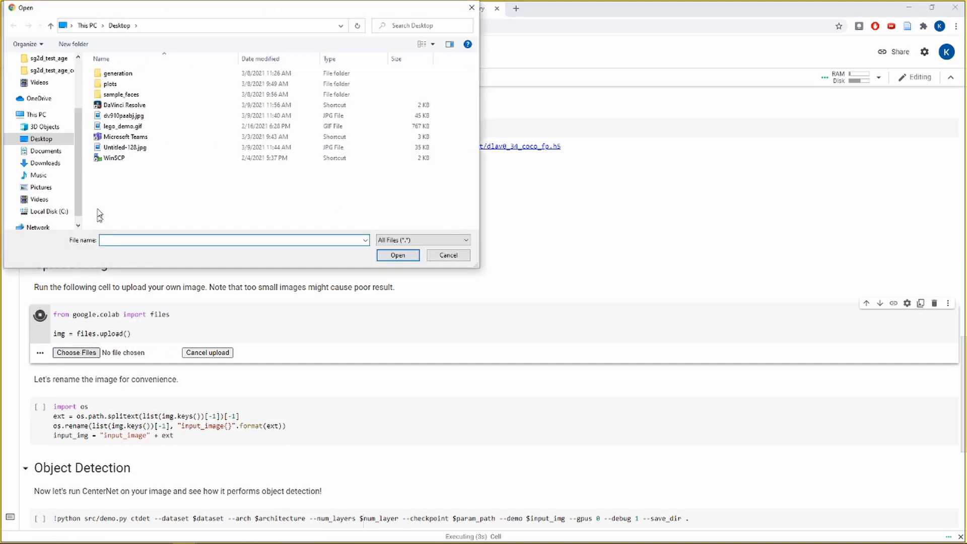
click(126, 136)
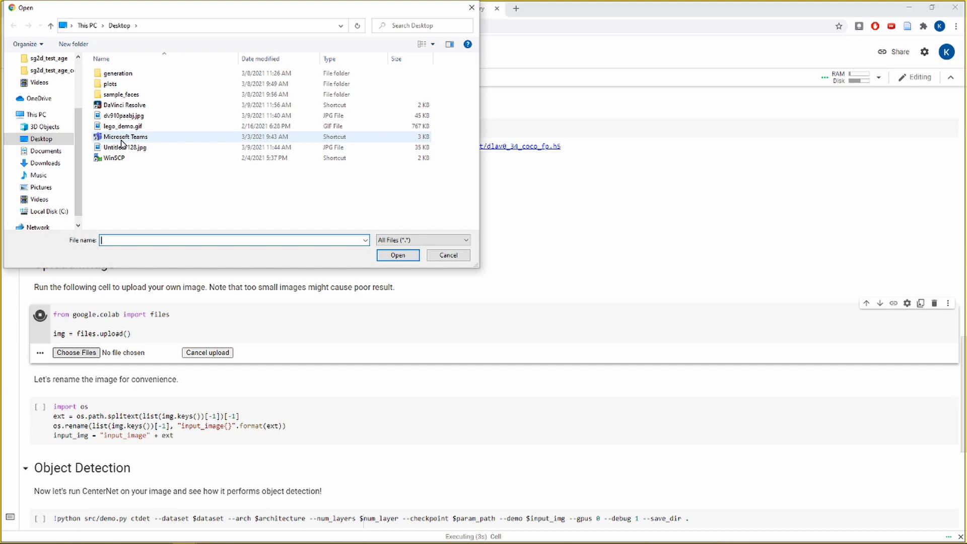
click(125, 147)
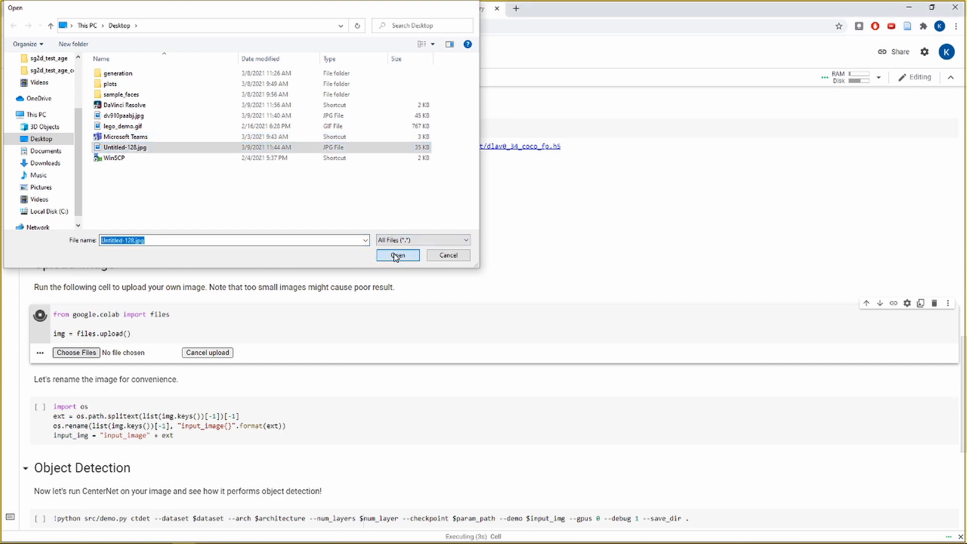
click(398, 255)
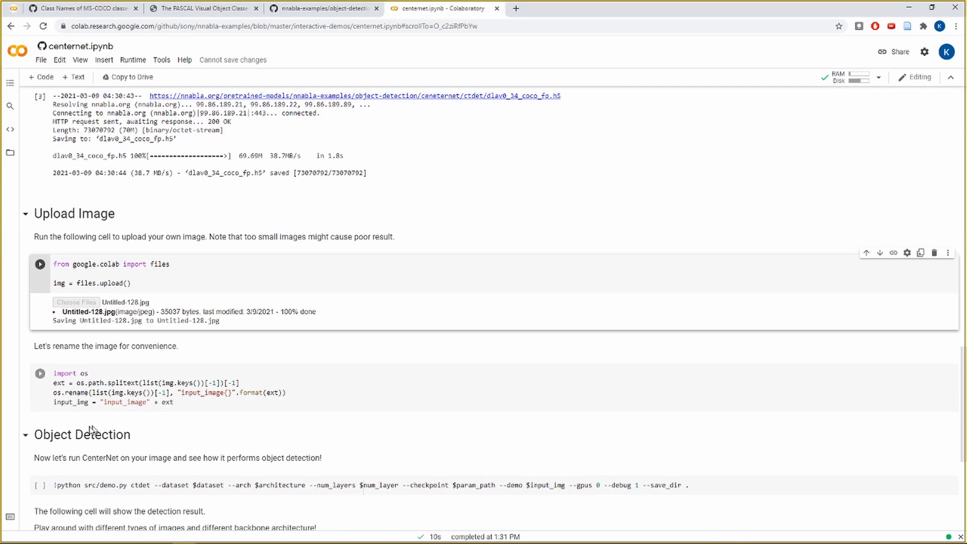
mouse_move(40, 374)
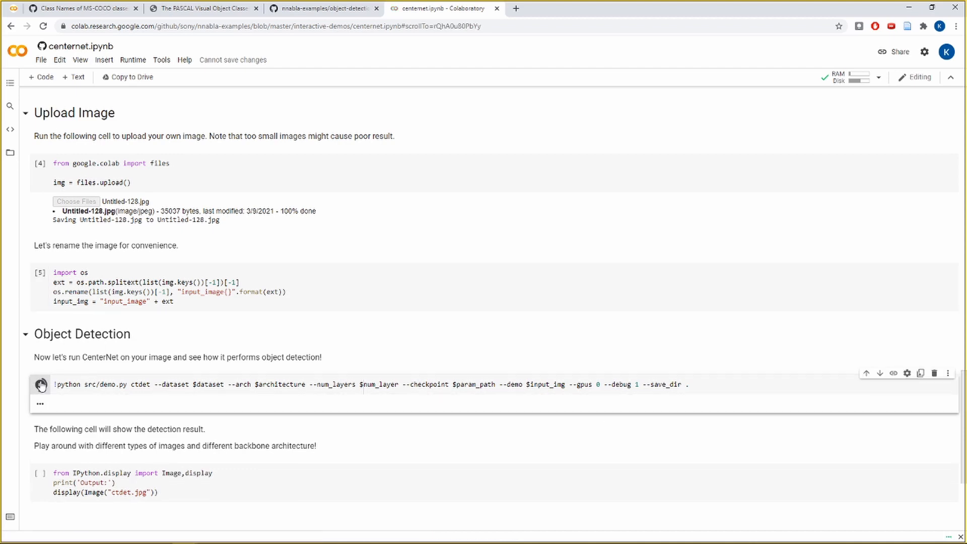
Step: Run the CenterNet demo on the uploaded image and display the ctdet.jpg detection result
click(40, 384)
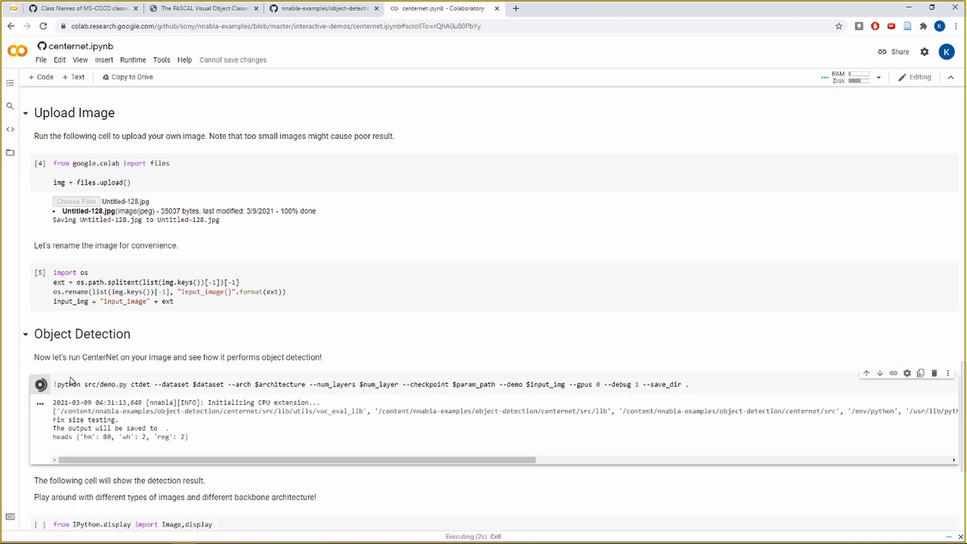
scroll(down, 3)
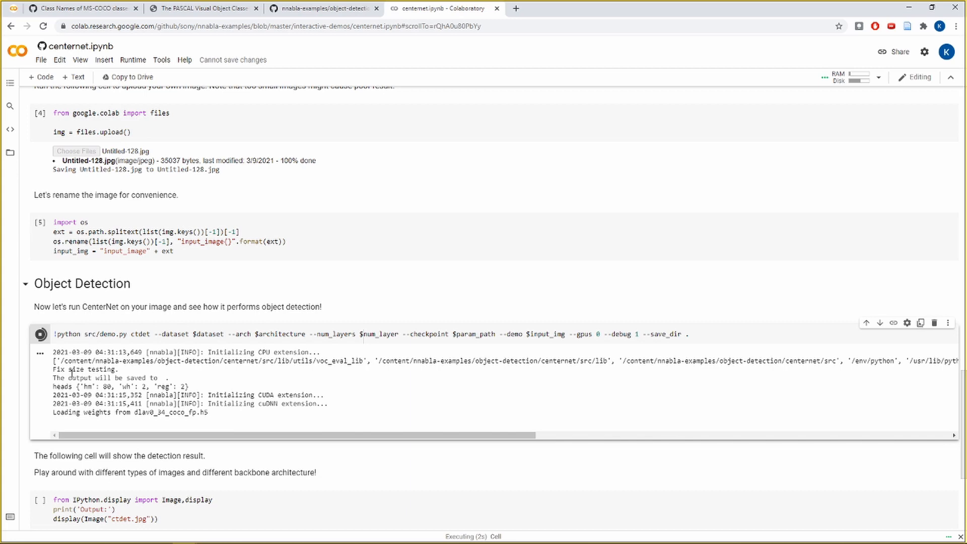
scroll(down, 3)
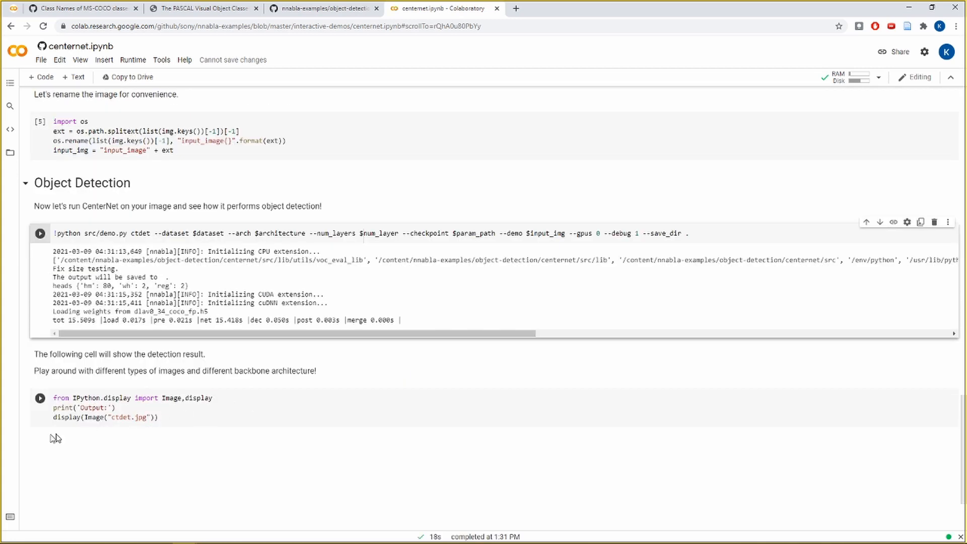
click(39, 400)
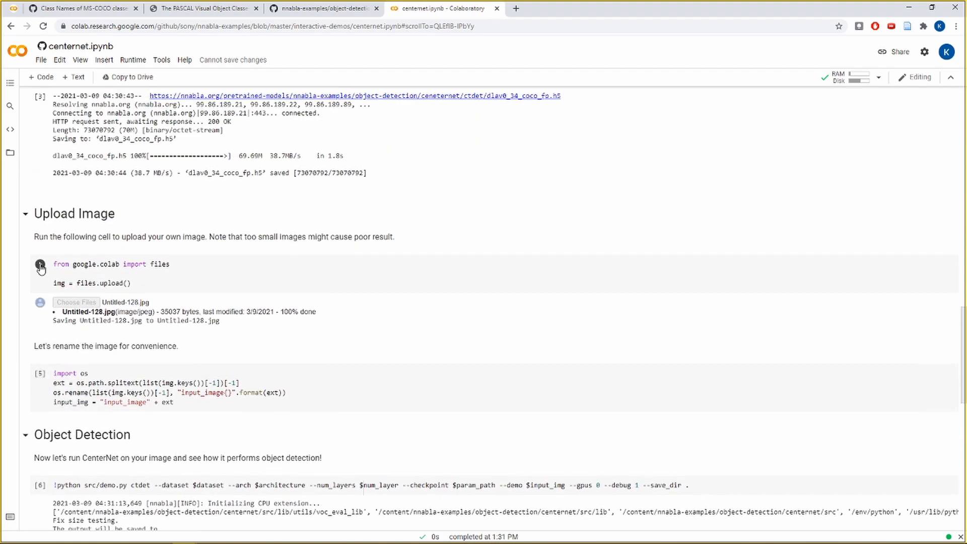
Step: Re-run the upload cell and upload dv910paabj.jpg through Choose Files
click(41, 263)
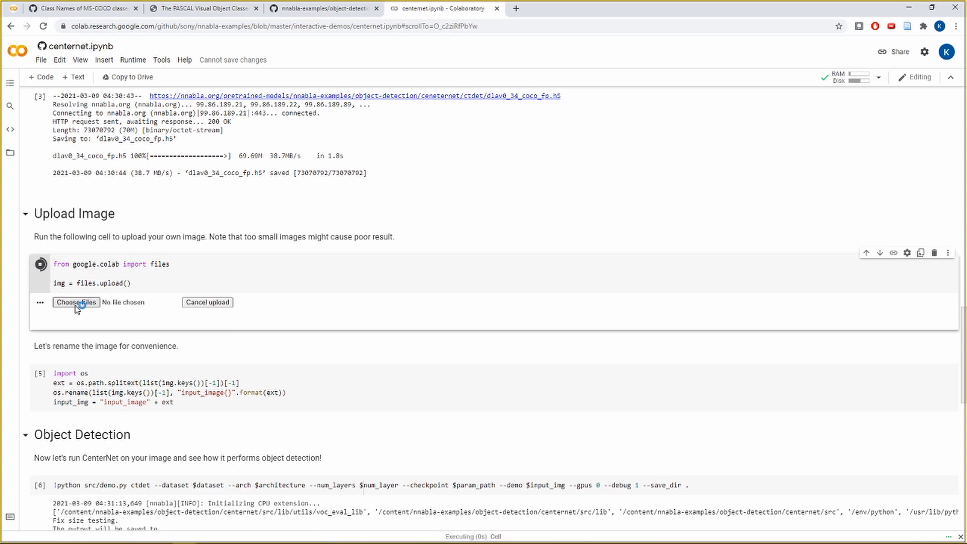
click(76, 302)
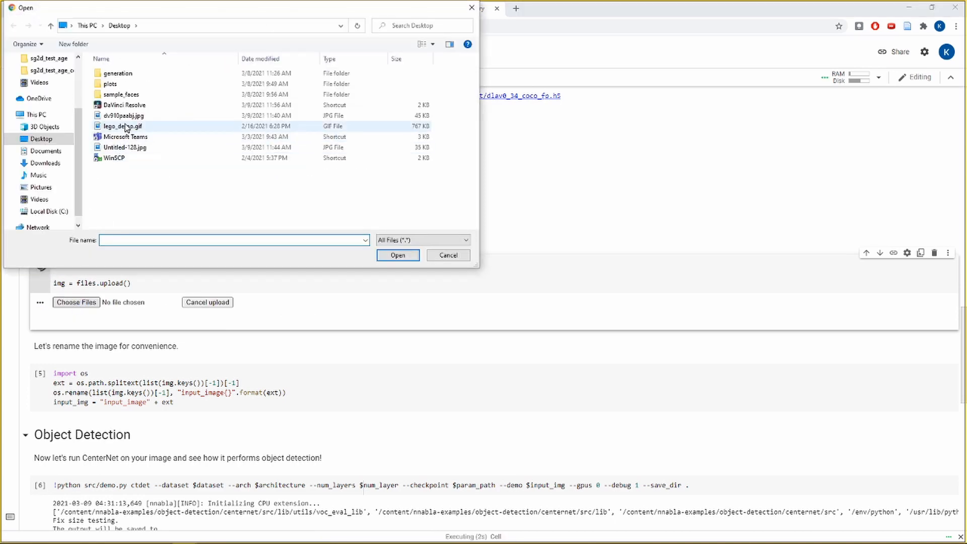
click(397, 255)
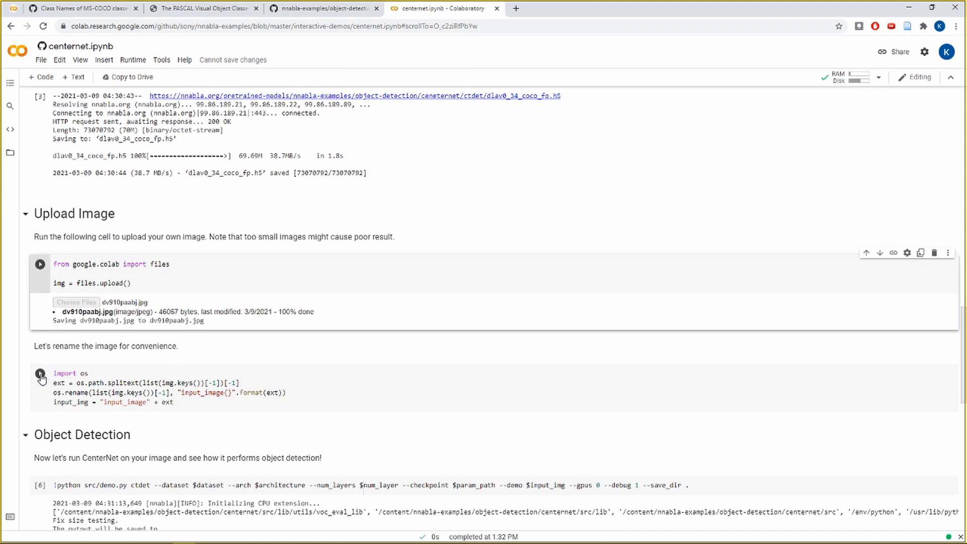
scroll(down, 3)
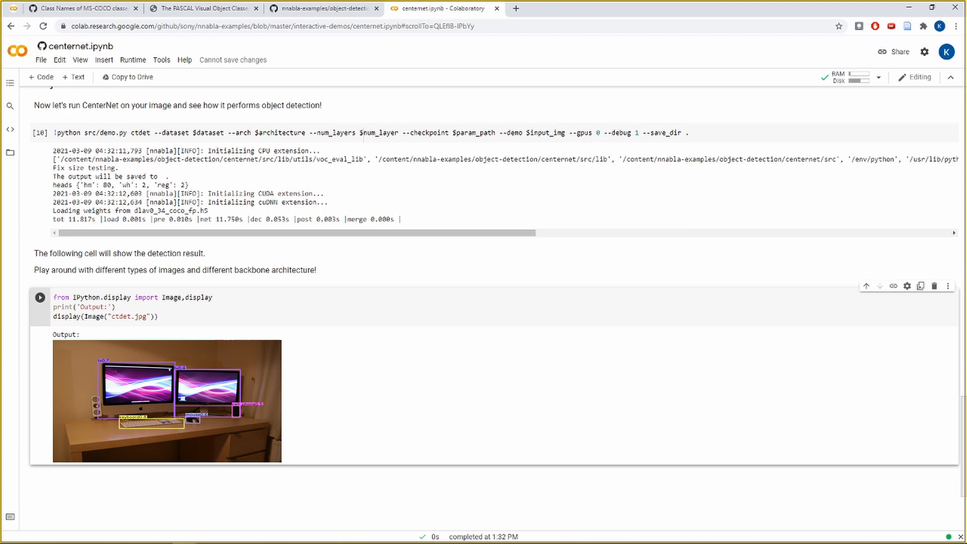
mouse_move(535, 475)
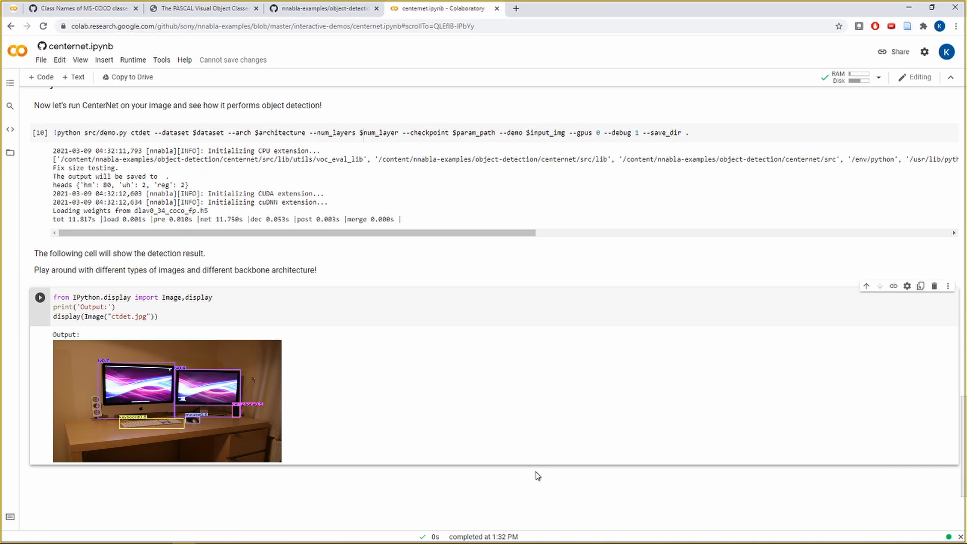